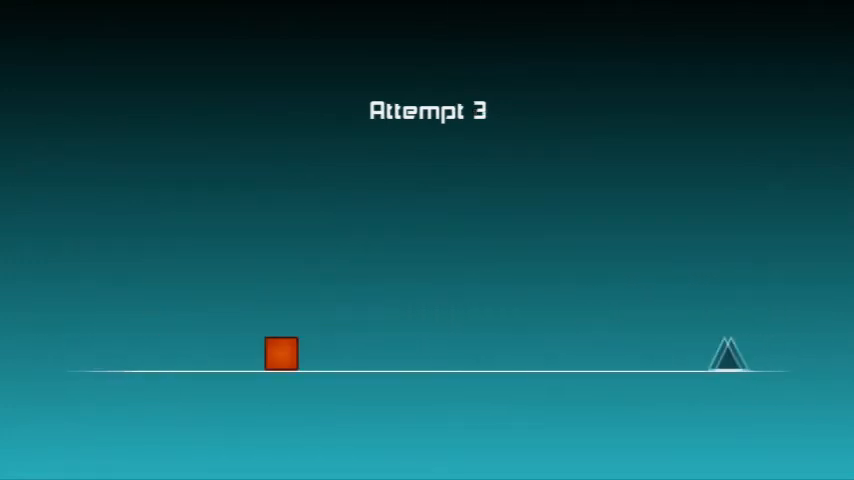
key("space")
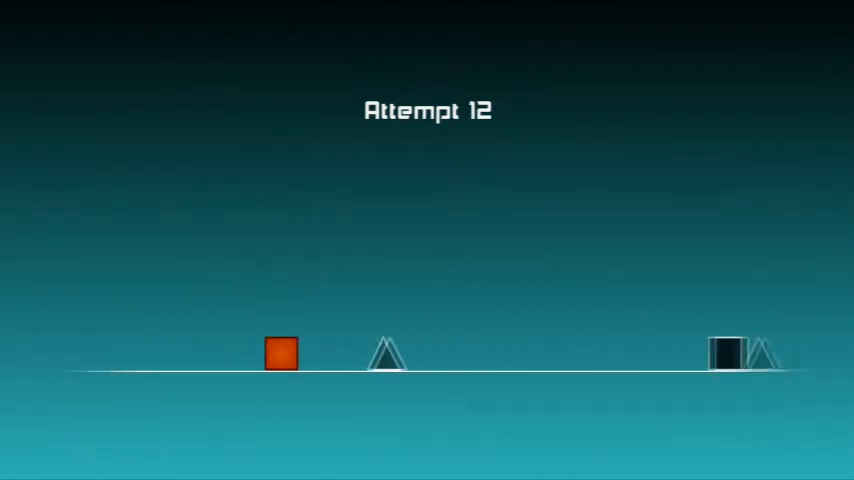
key("space")
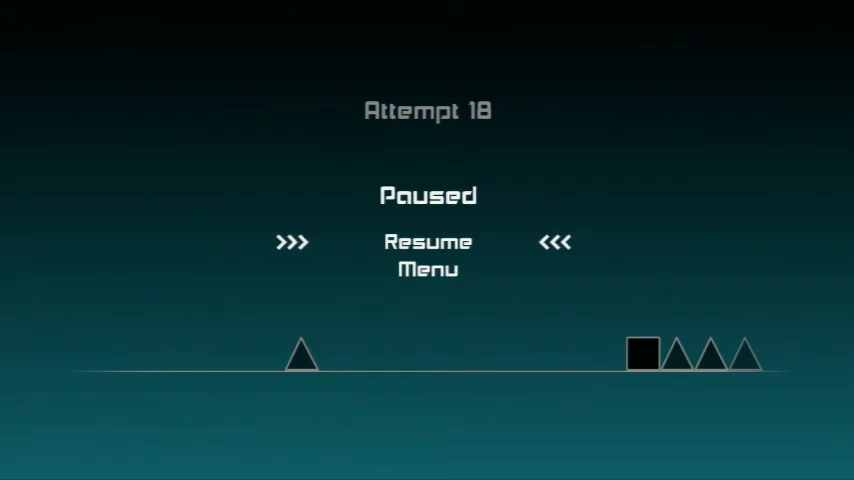
left_click(427, 241)
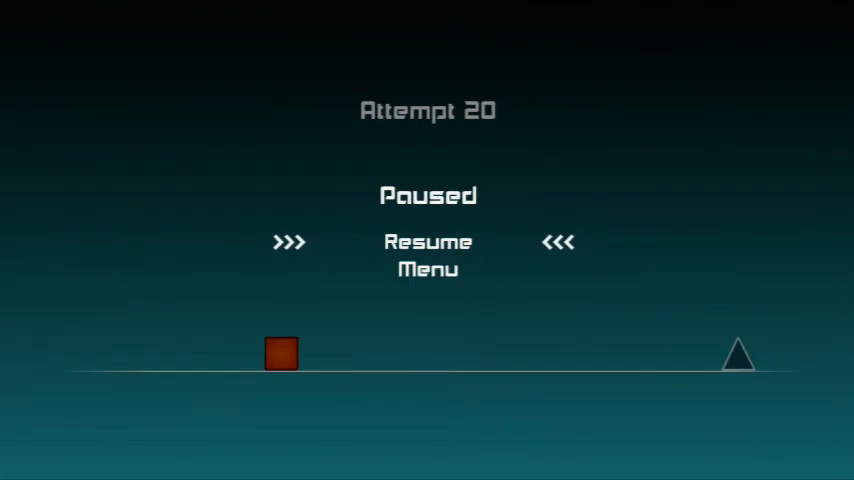
left_click(427, 241)
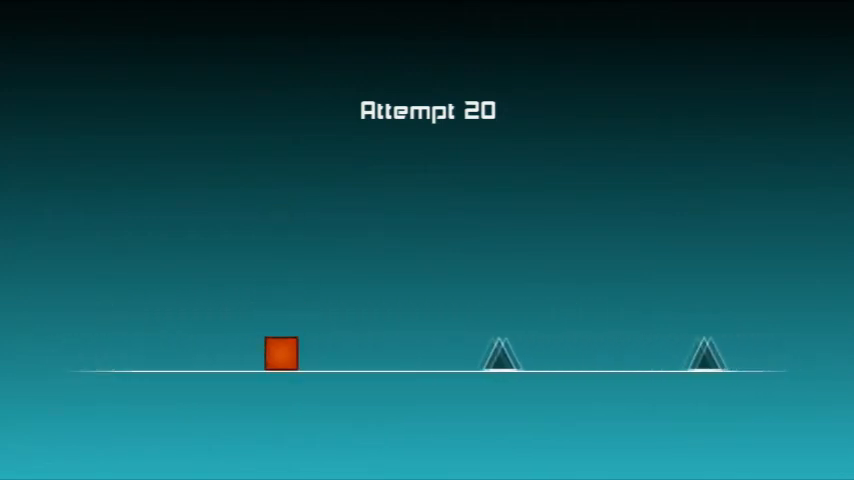
key("space")
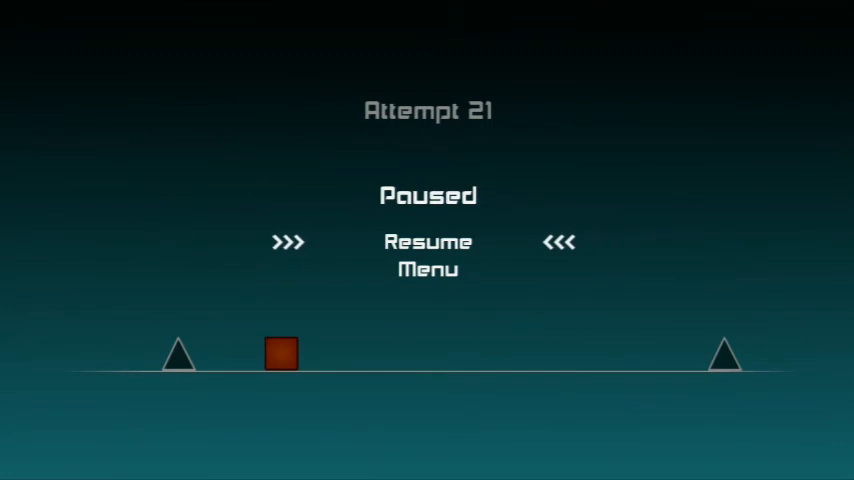
left_click(428, 241)
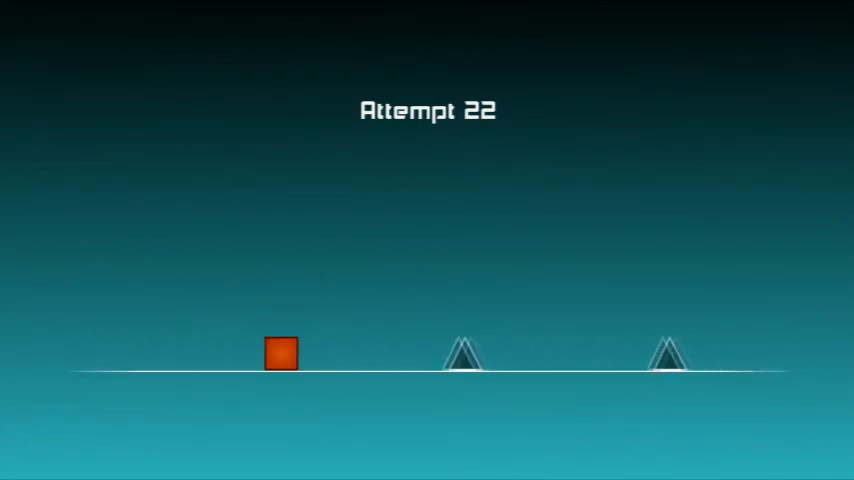
key("space")
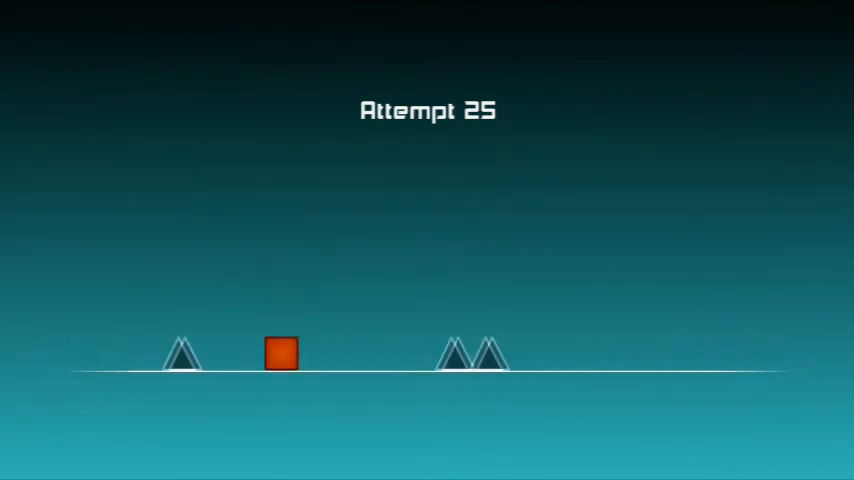
key("space")
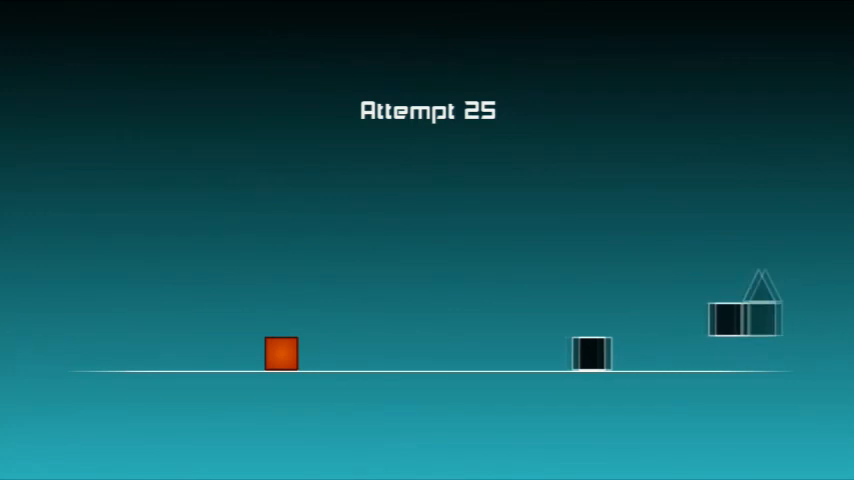
key("space")
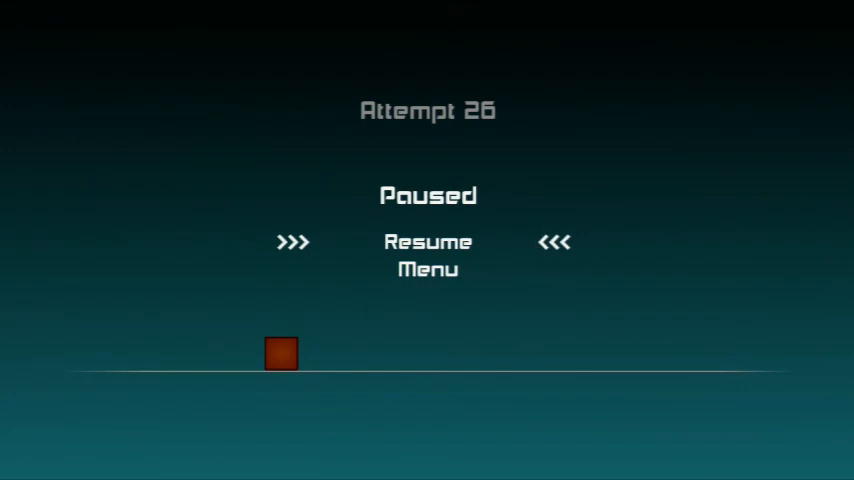
left_click(427, 241)
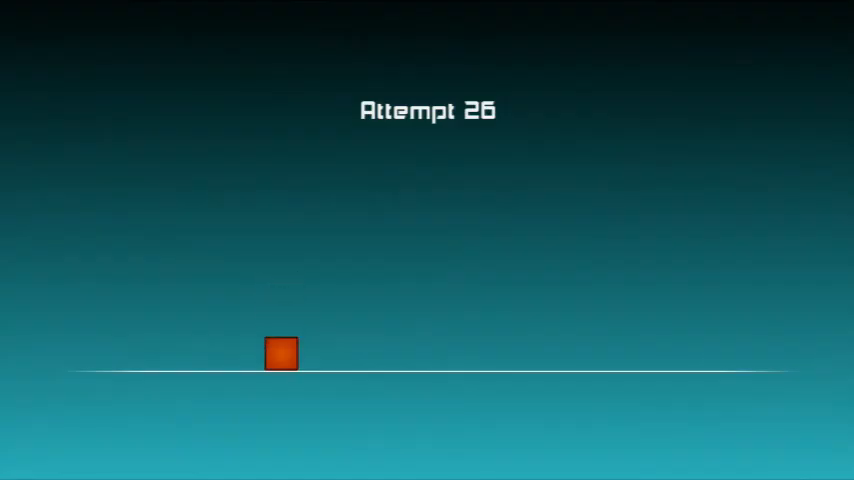
key("Escape")
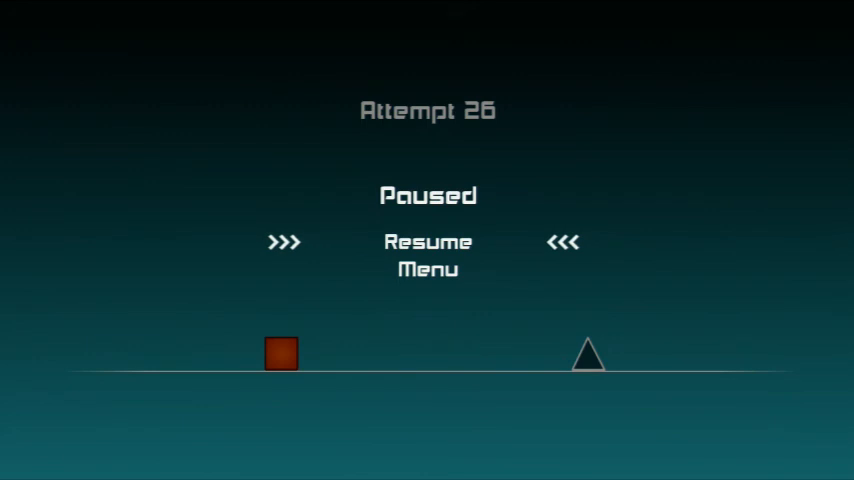
left_click(427, 241)
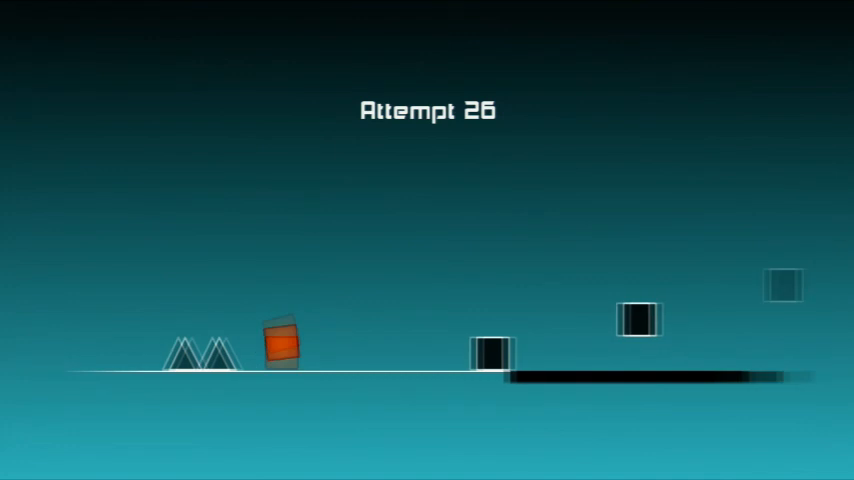
key("space")
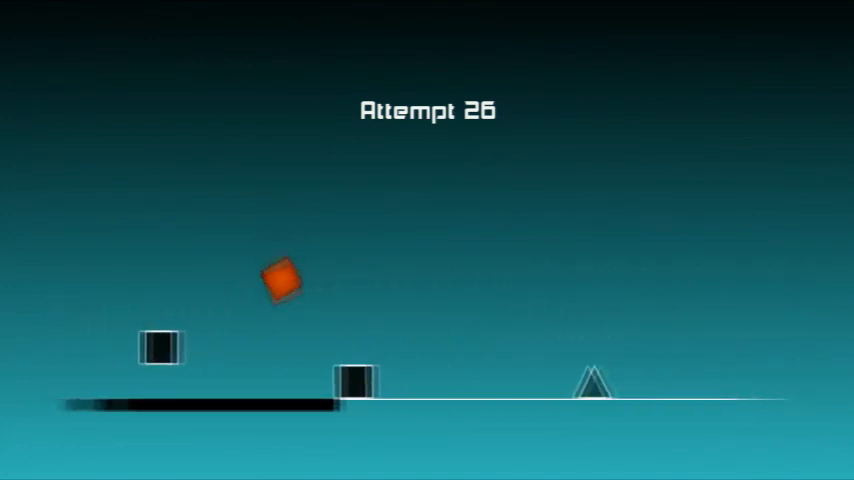